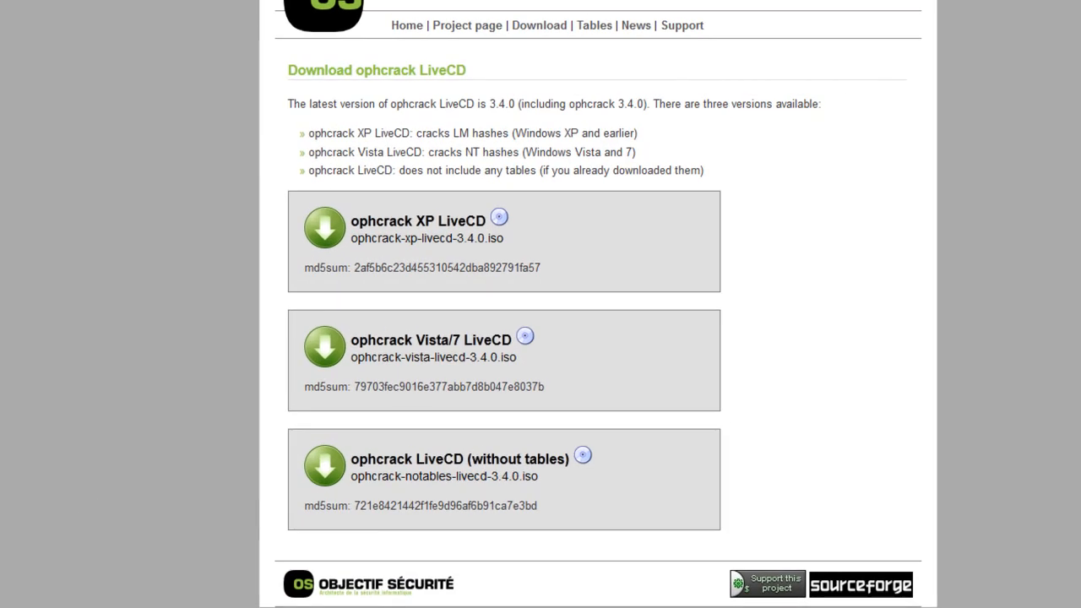
pyautogui.moveTo(407, 252)
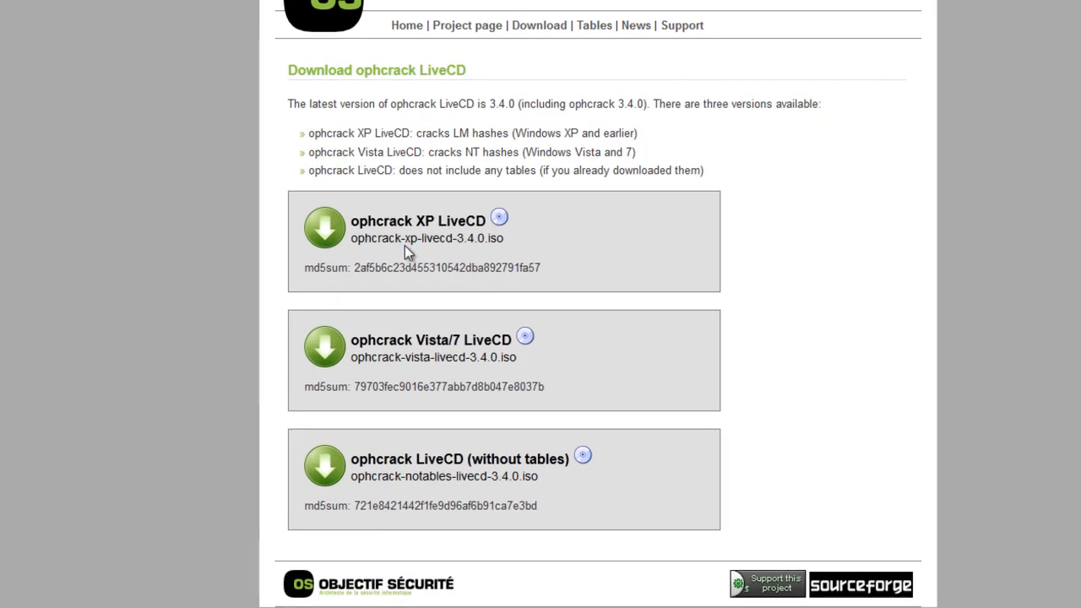
pyautogui.moveTo(371, 196)
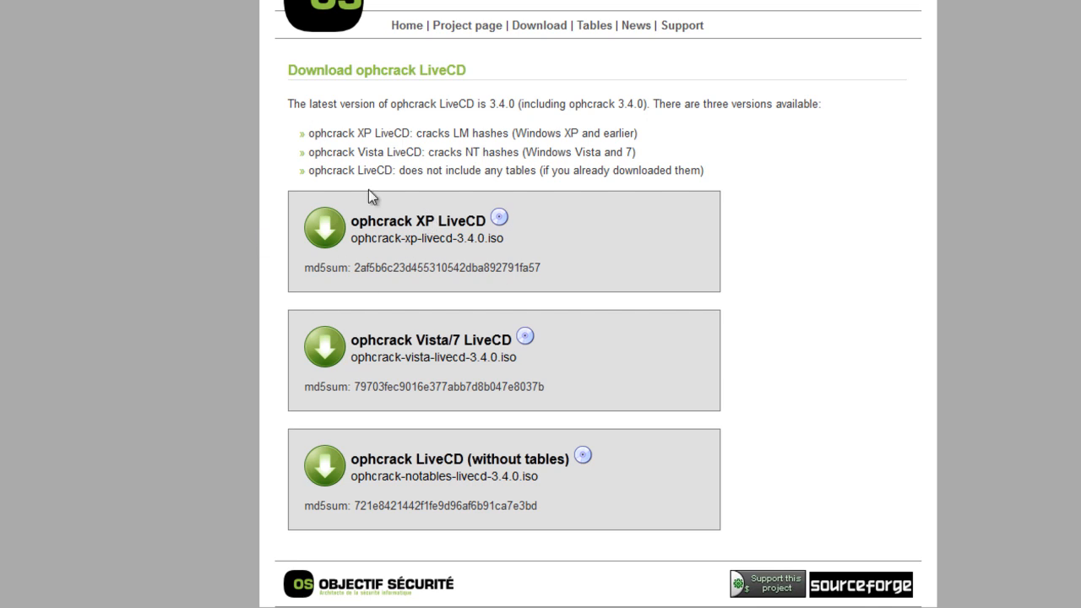
pyautogui.moveTo(424, 342)
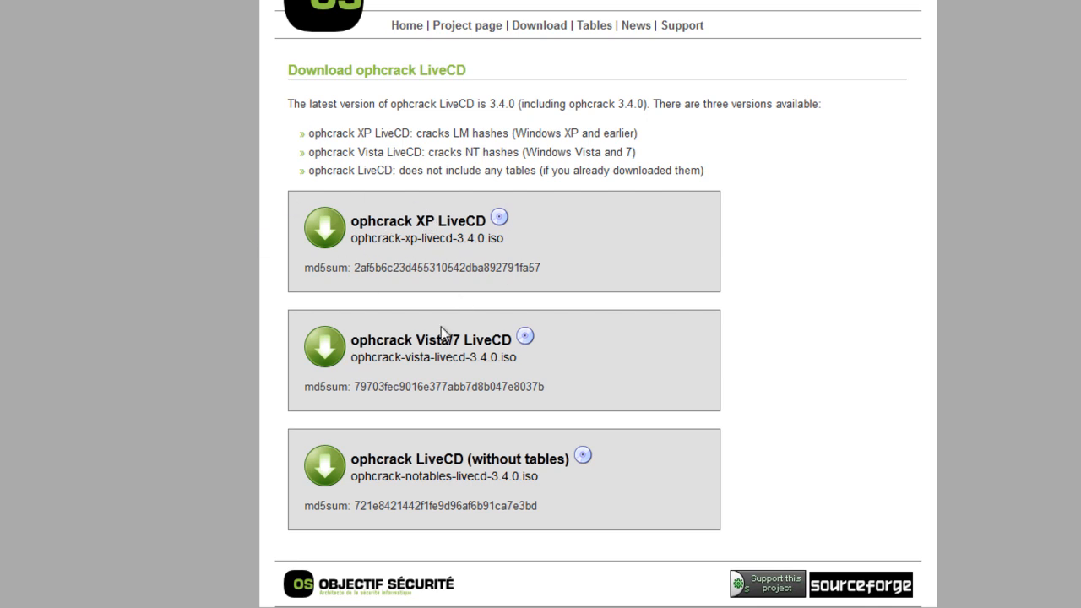
pyautogui.moveTo(374, 357)
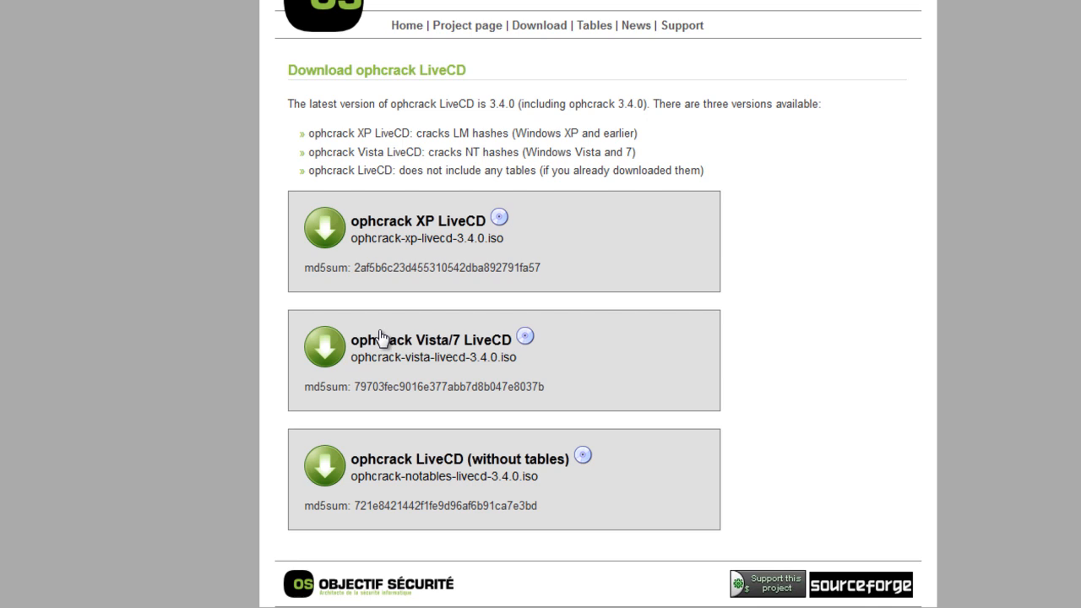
pyautogui.moveTo(453, 426)
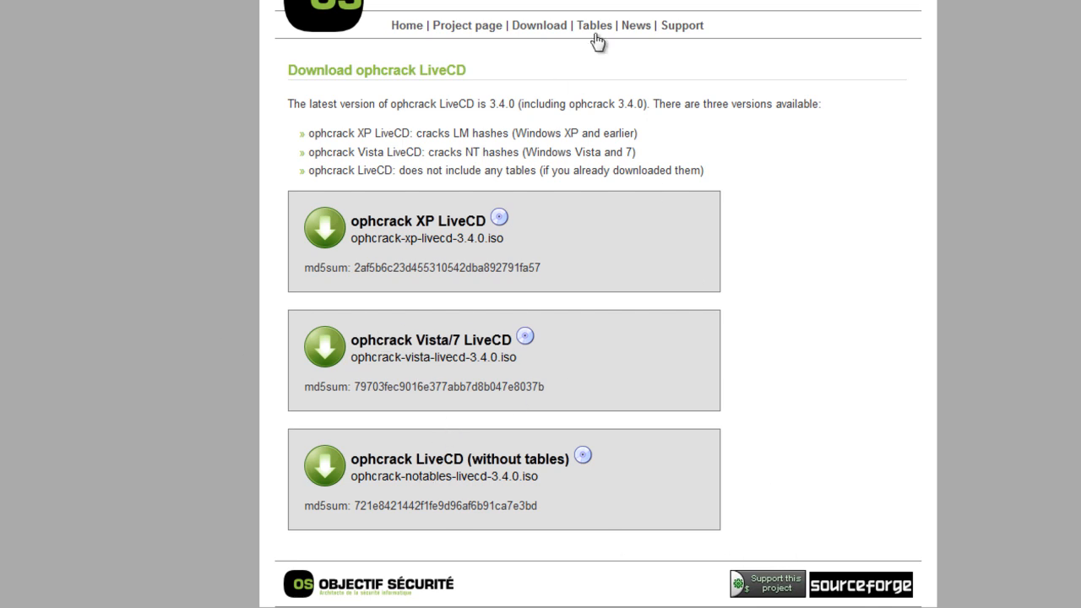
# Step: Browse the rainbow tables page from the XP tables down to the Vista free, special, num, seven and eight tables
pyautogui.click(590, 24)
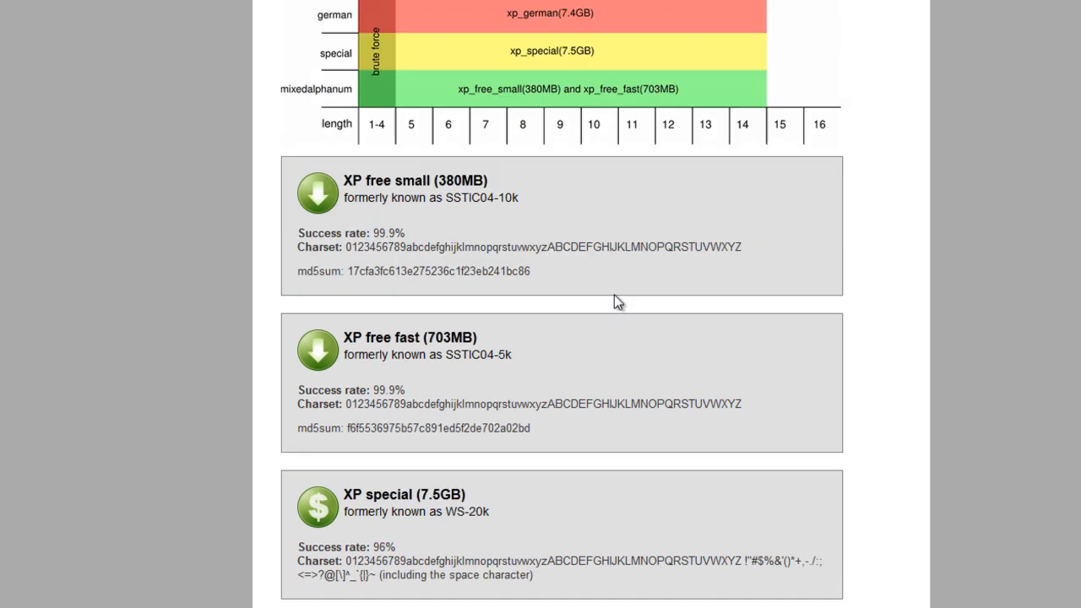
pyautogui.scroll(-3)
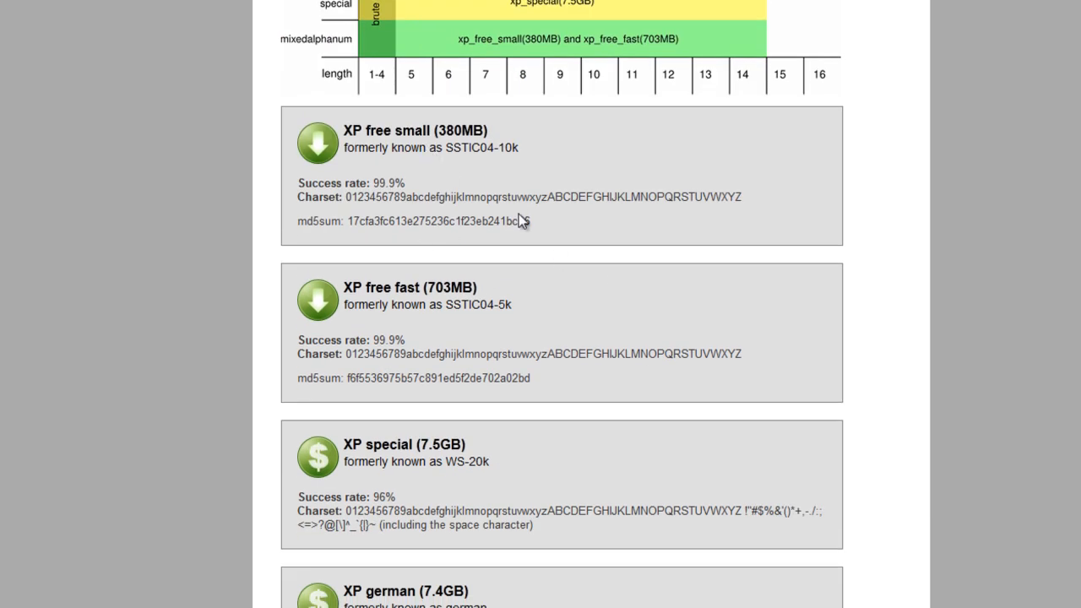
pyautogui.scroll(-3)
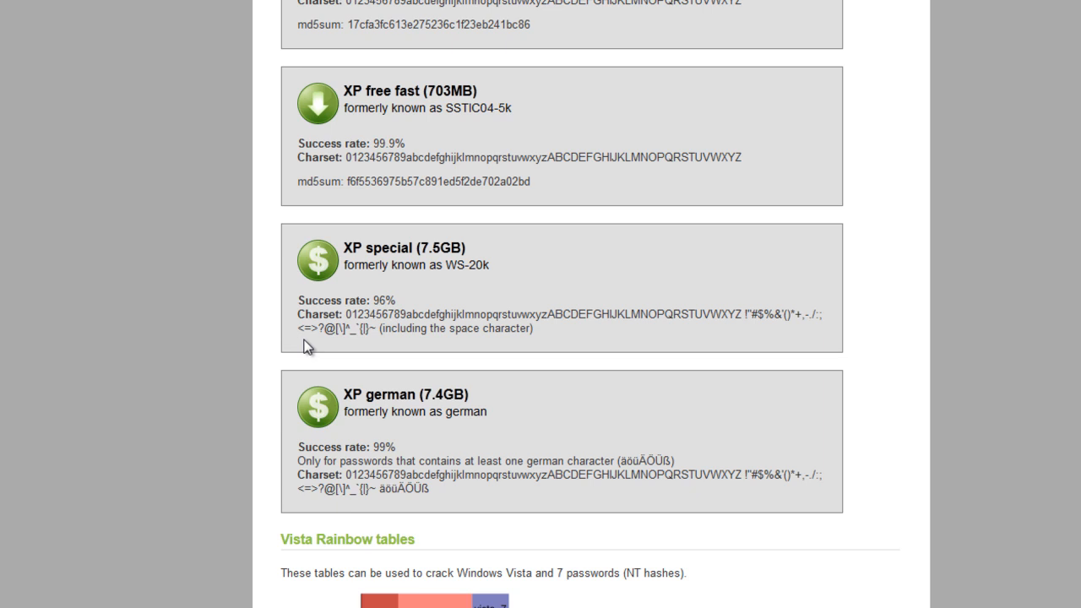
pyautogui.scroll(-3)
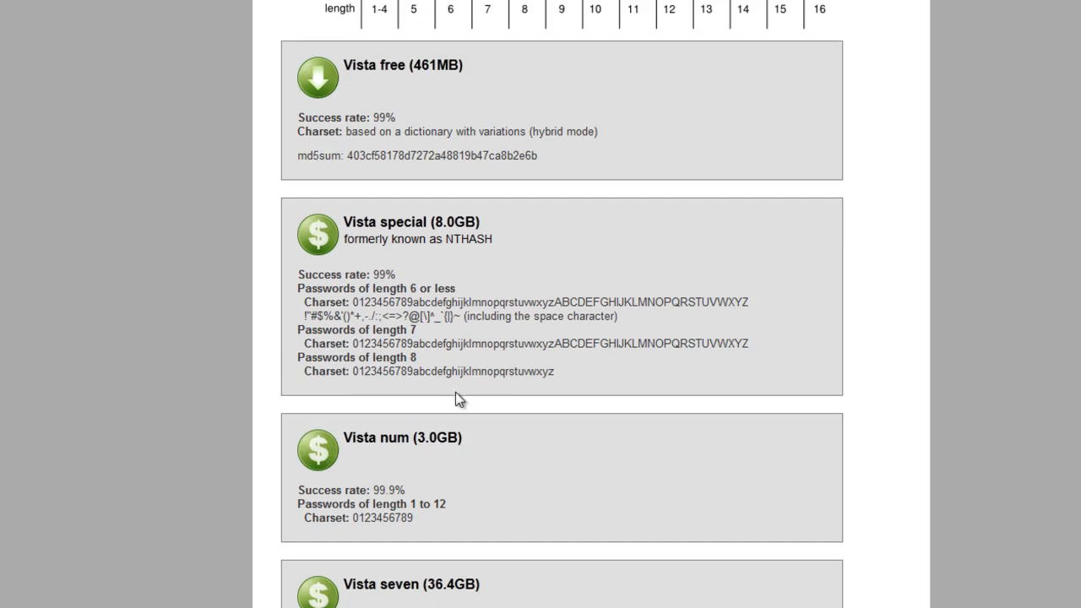
pyautogui.scroll(-3)
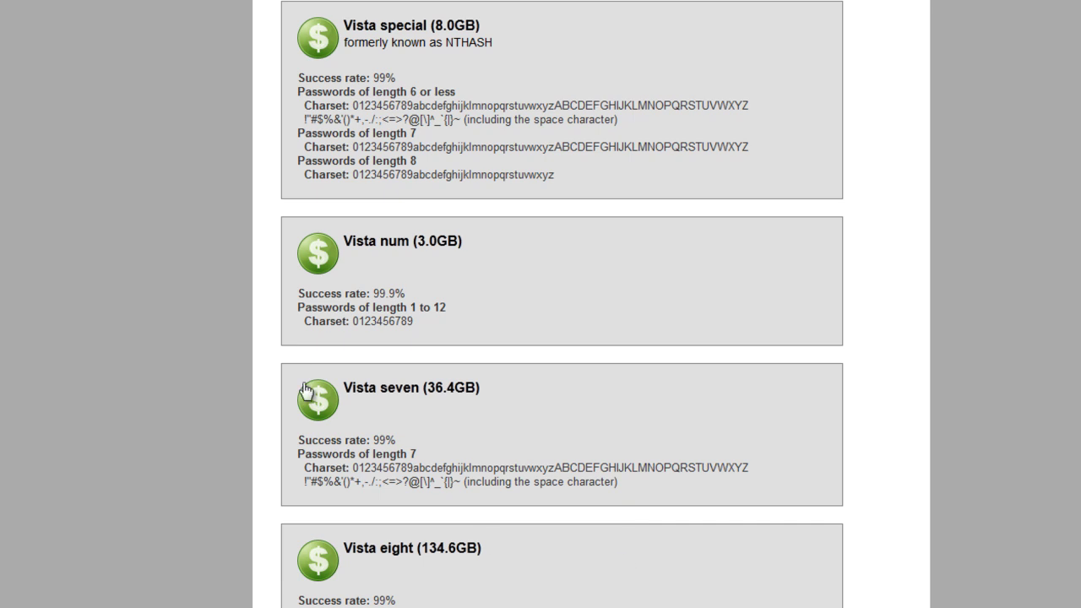
pyautogui.scroll(-3)
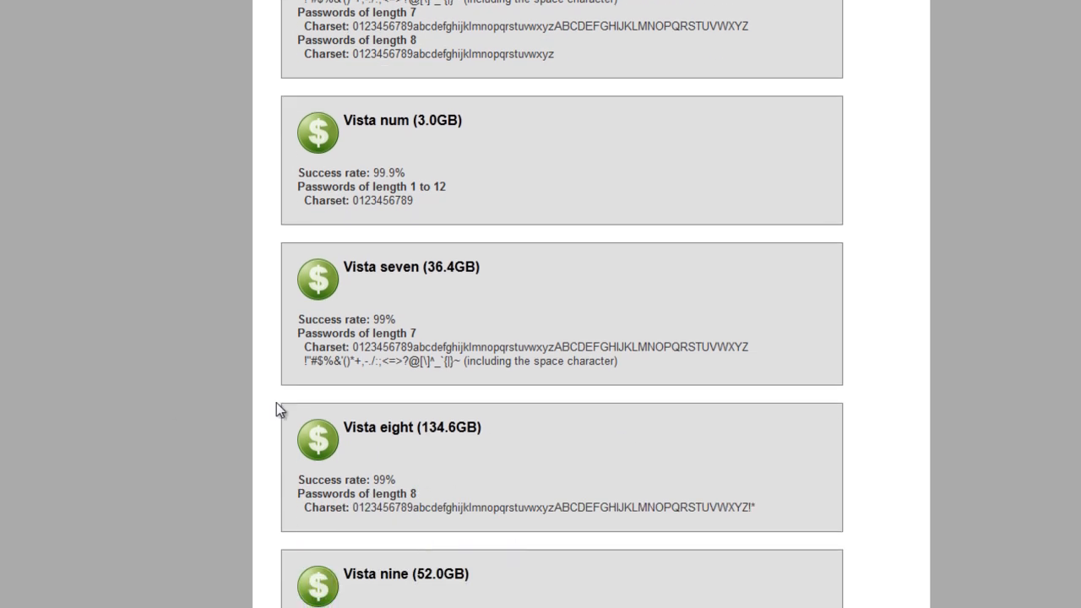
pyautogui.moveTo(641, 310)
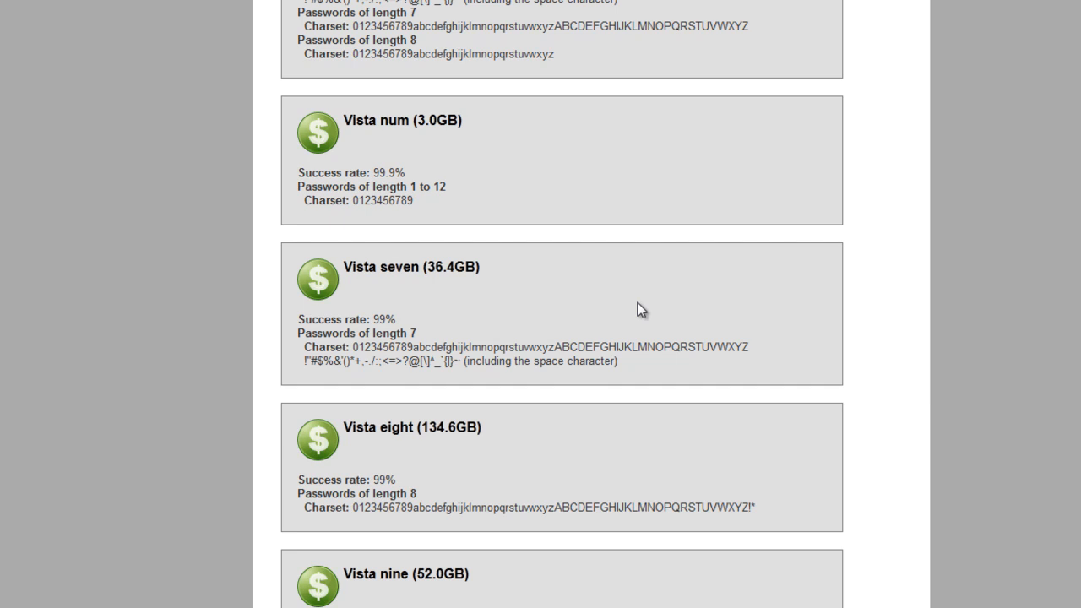
pyautogui.moveTo(453, 299)
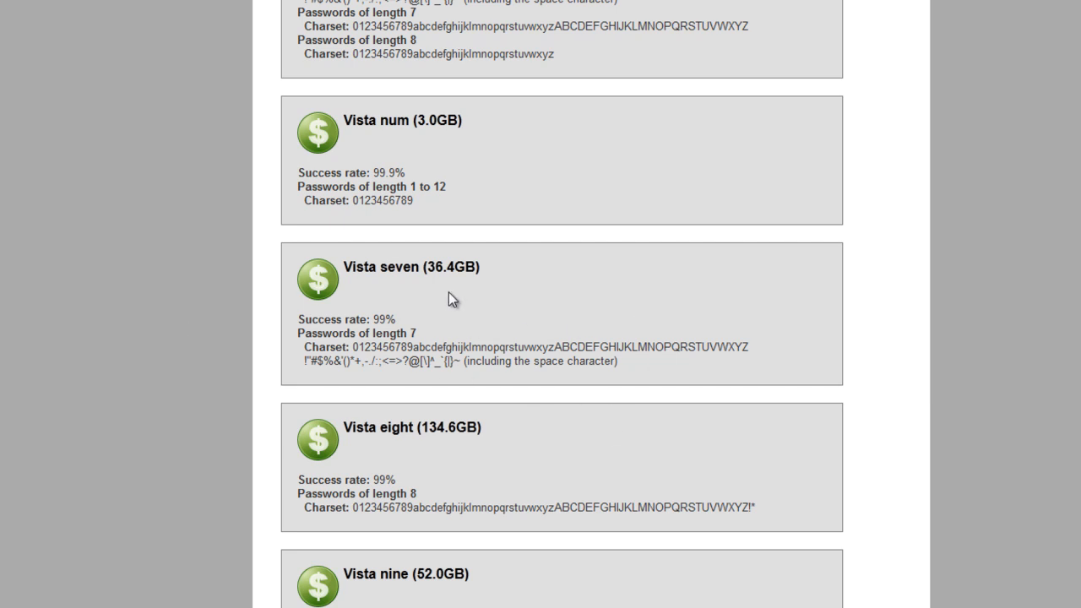
pyautogui.moveTo(500, 299)
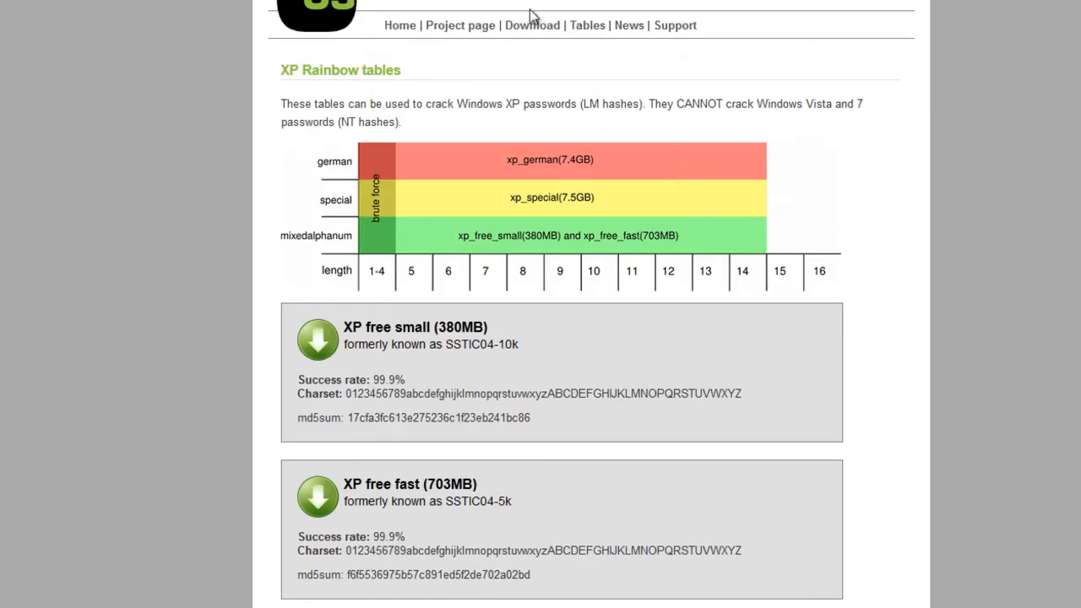
# Step: Go back to the downloads page and view the XP, Vista/7 and no-tables LiveCD options
pyautogui.click(533, 24)
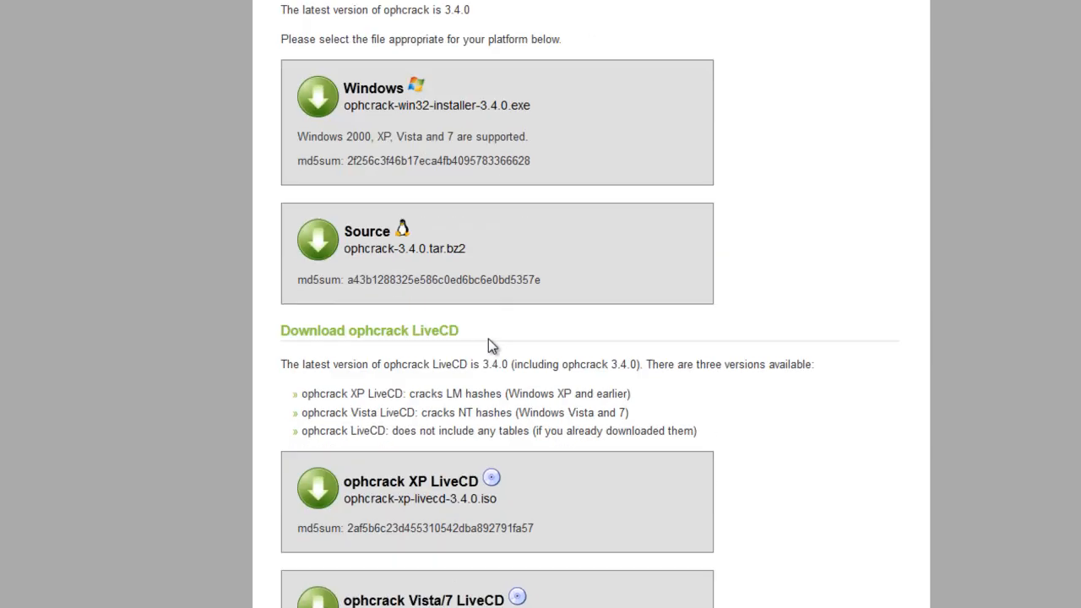
pyautogui.scroll(-3)
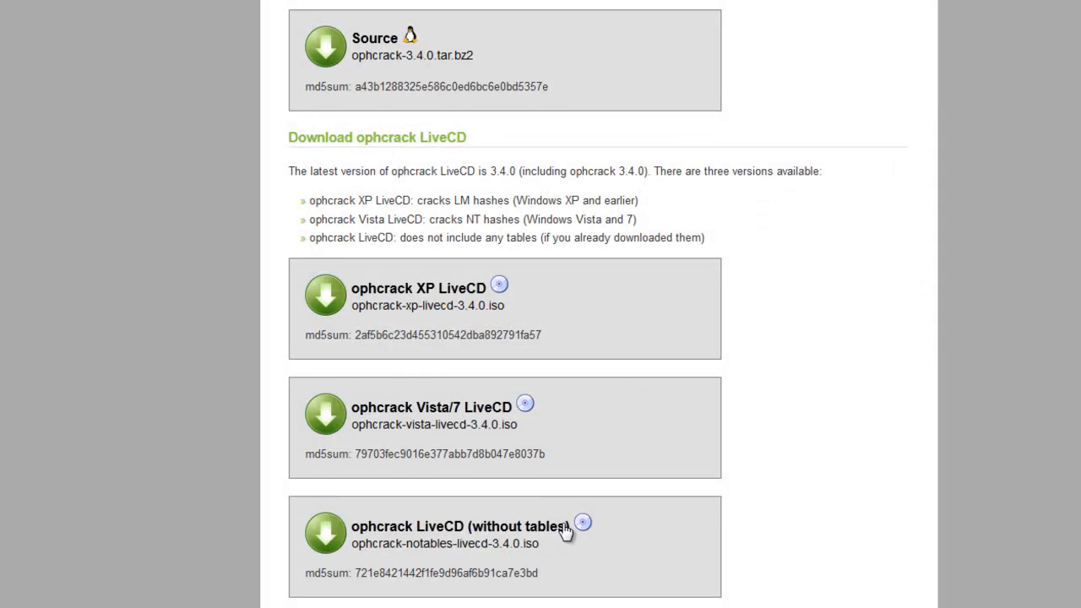
pyautogui.moveTo(50, 574)
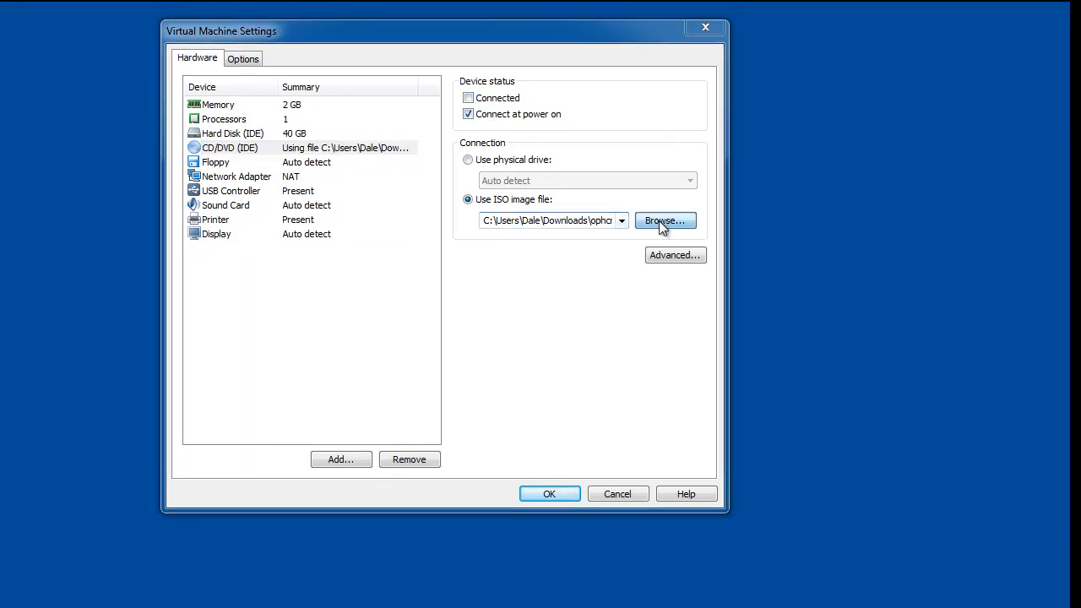
# Step: Apply the ophcrack ISO as the CD/DVD drive and restart the Windows XP guest
pyautogui.click(665, 220)
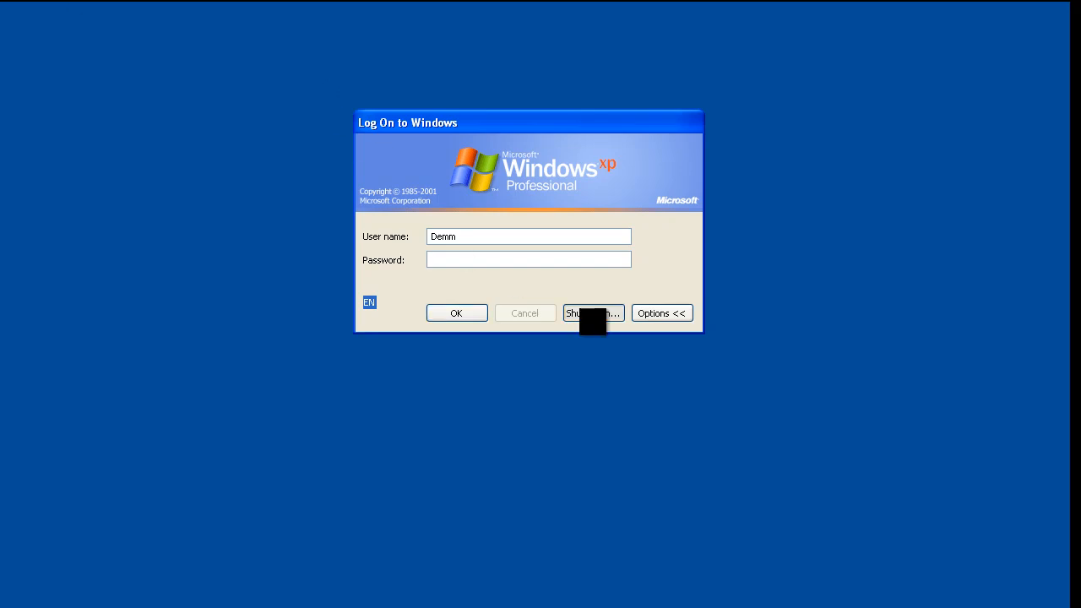
pyautogui.click(593, 312)
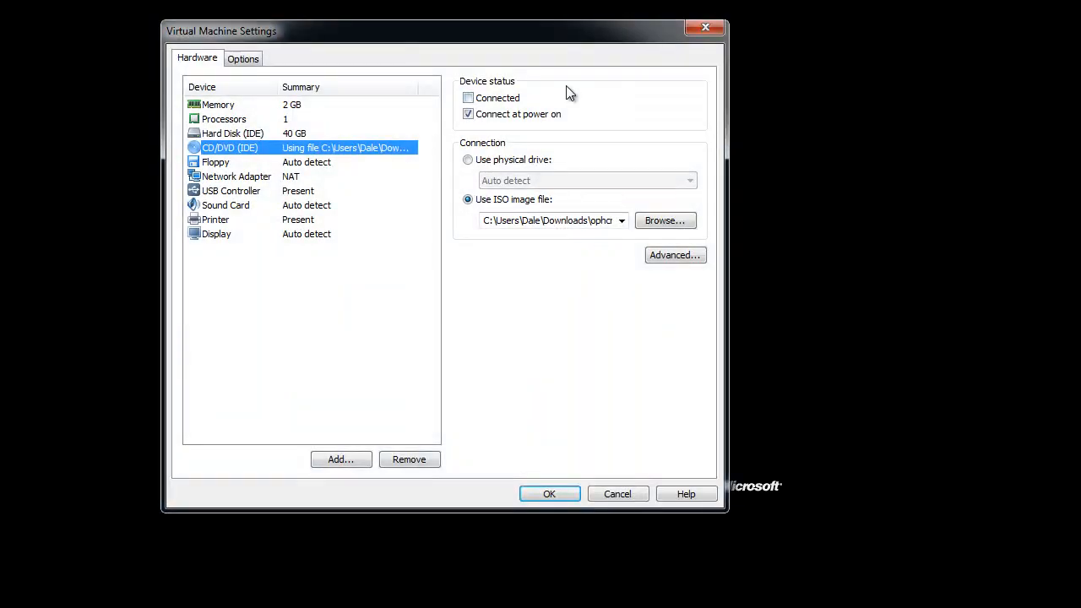
# Step: Close the VM settings and restart the guest into the PhoenixBIOS Setup Utility
pyautogui.click(549, 493)
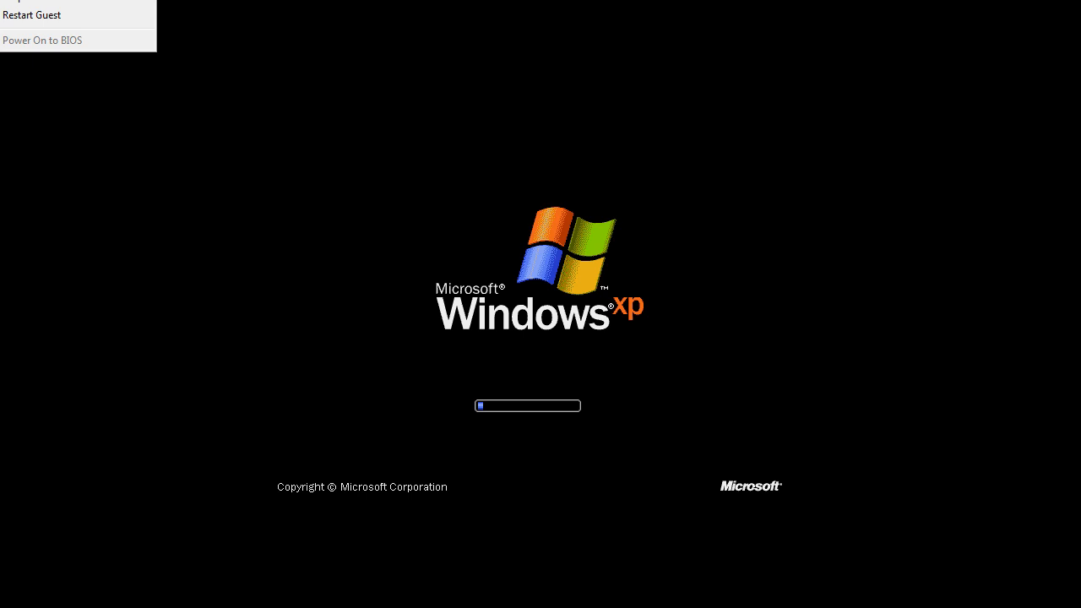
pyautogui.click(42, 39)
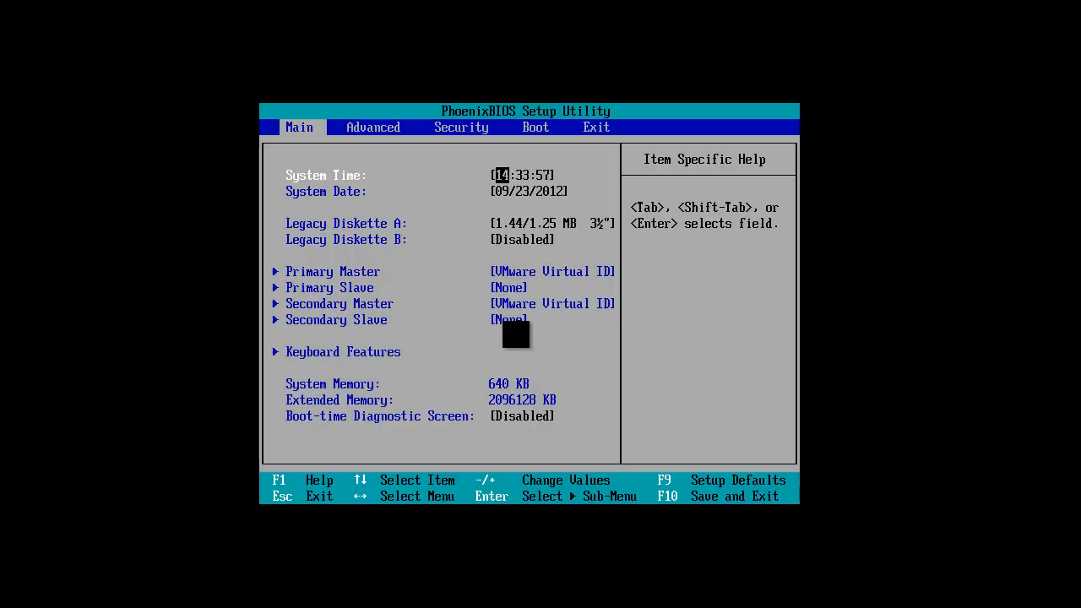
# Step: Make CD-ROM Drive the first boot device in PhoenixBIOS and save the boot settings
pyautogui.click(535, 127)
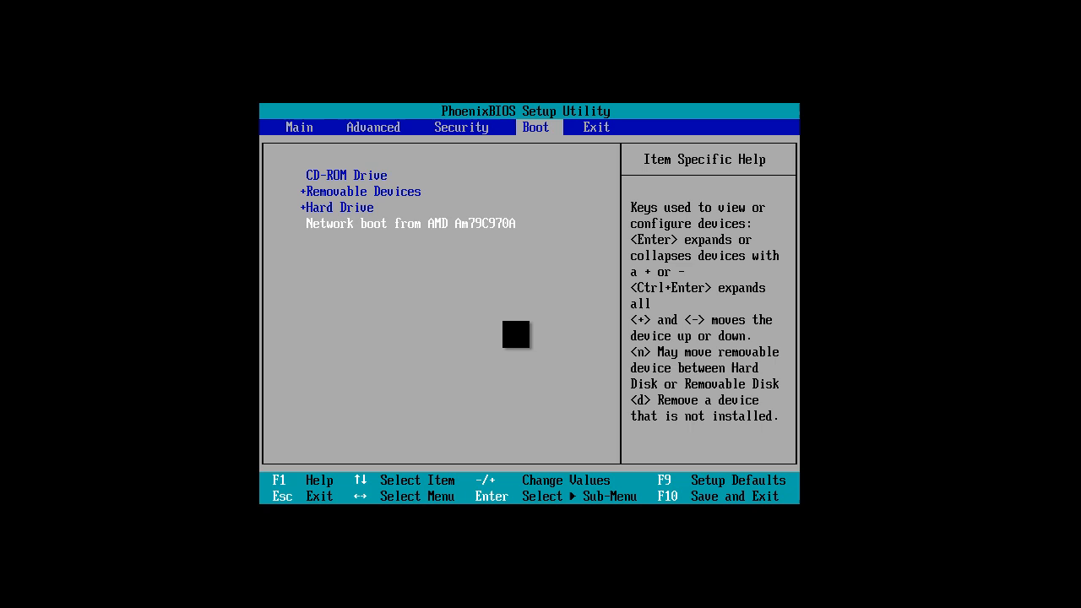
pyautogui.press('Down')
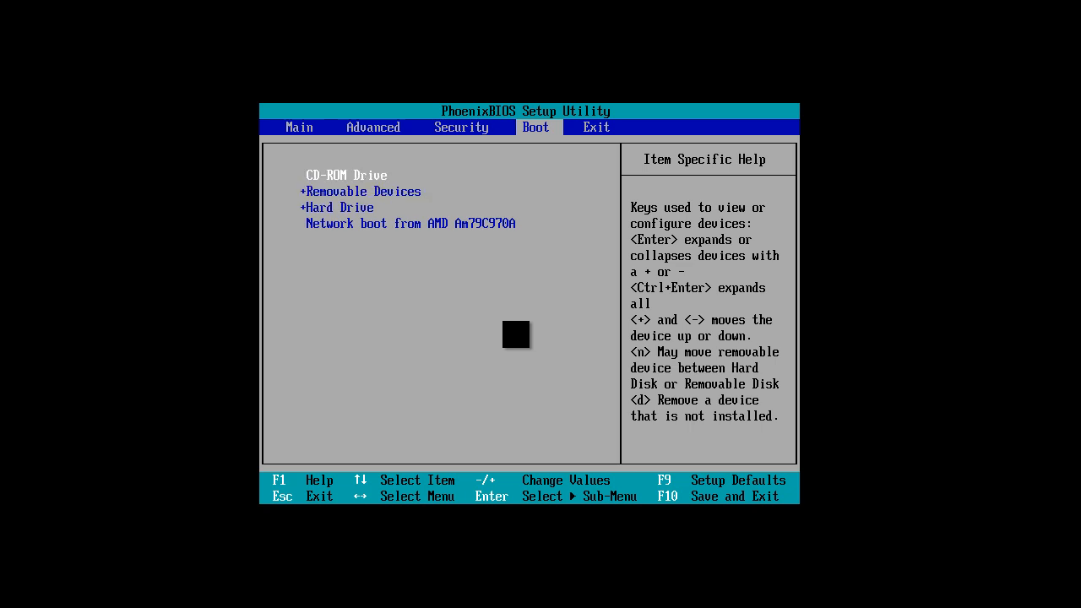
pyautogui.press('Down')
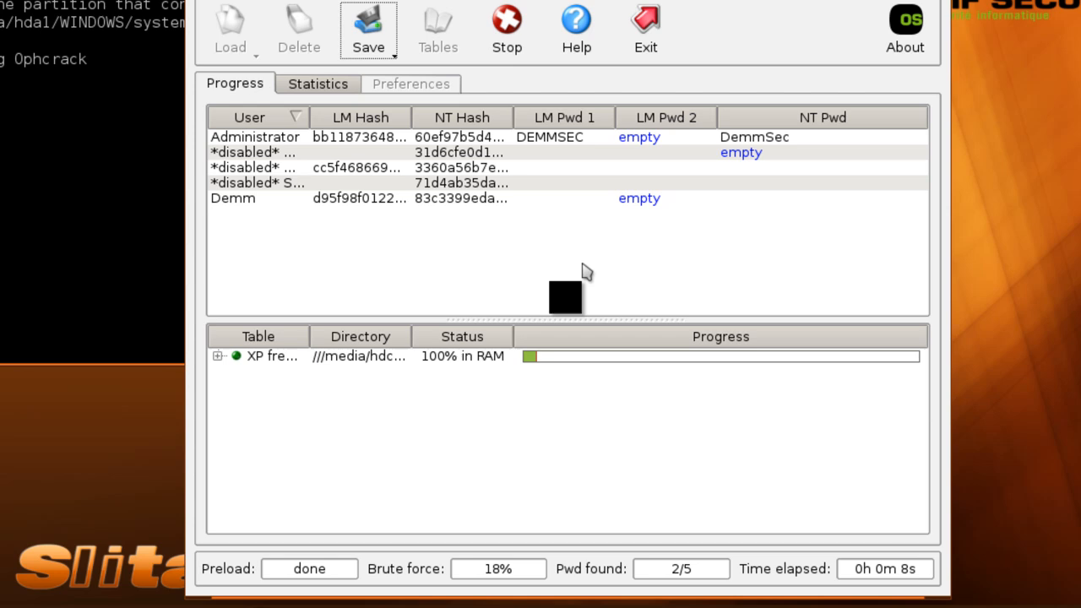
pyautogui.moveTo(645, 167)
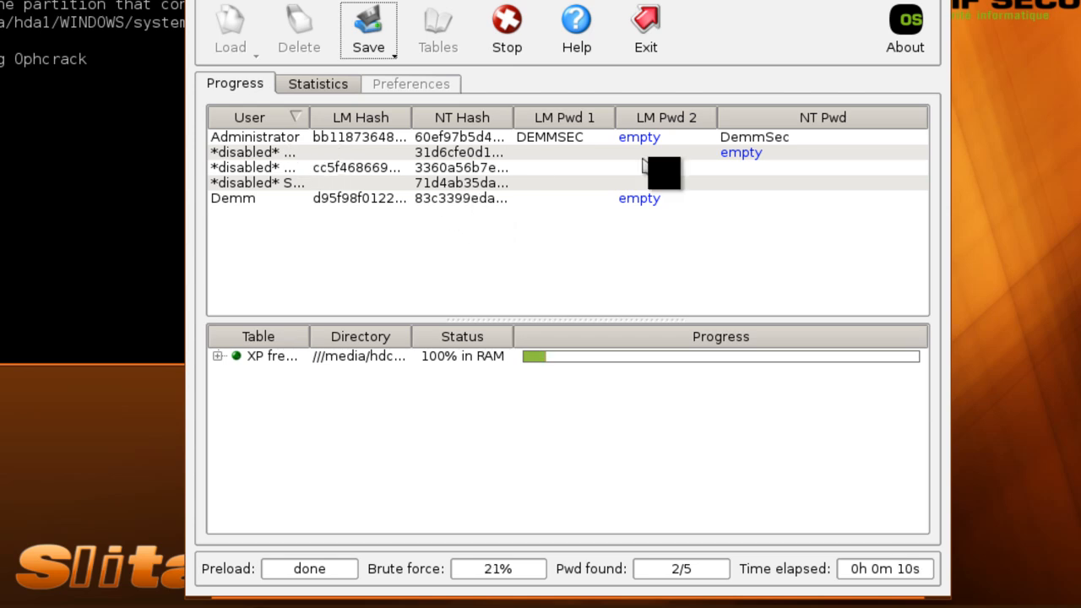
pyautogui.moveTo(765, 127)
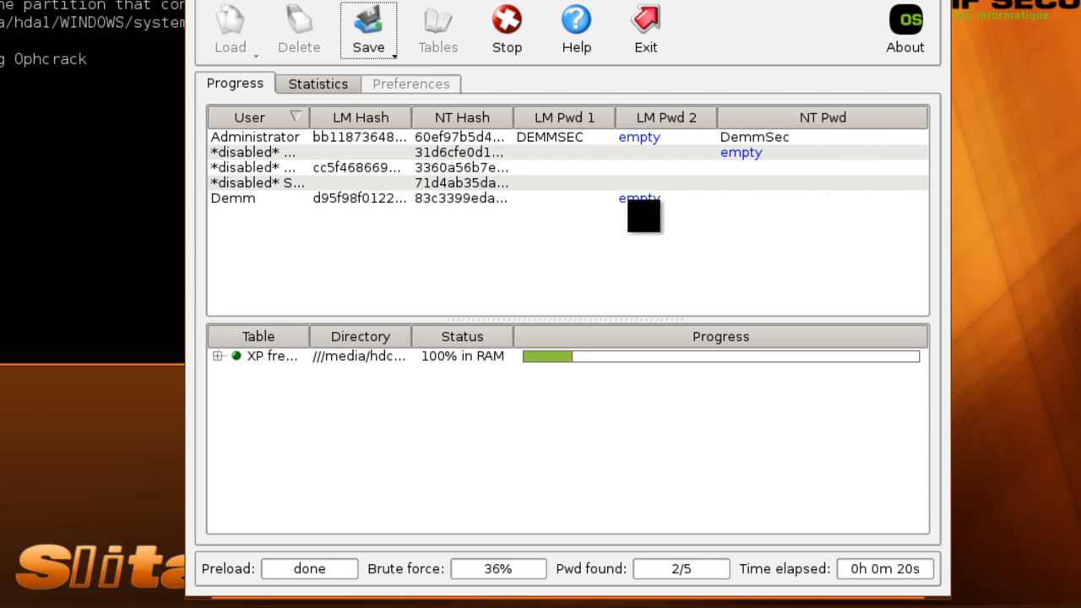
pyautogui.moveTo(719, 218)
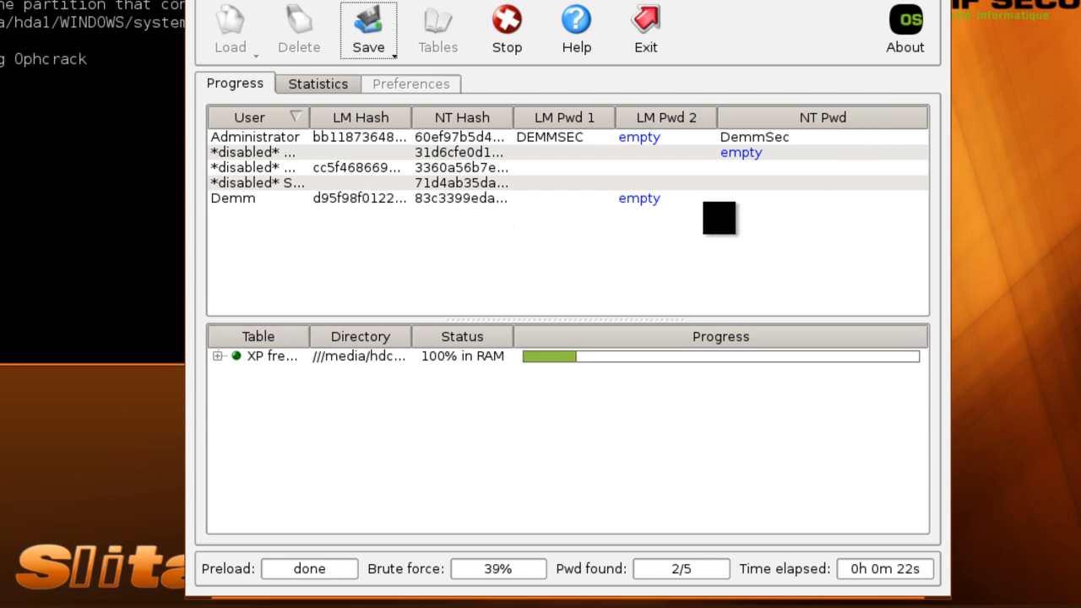